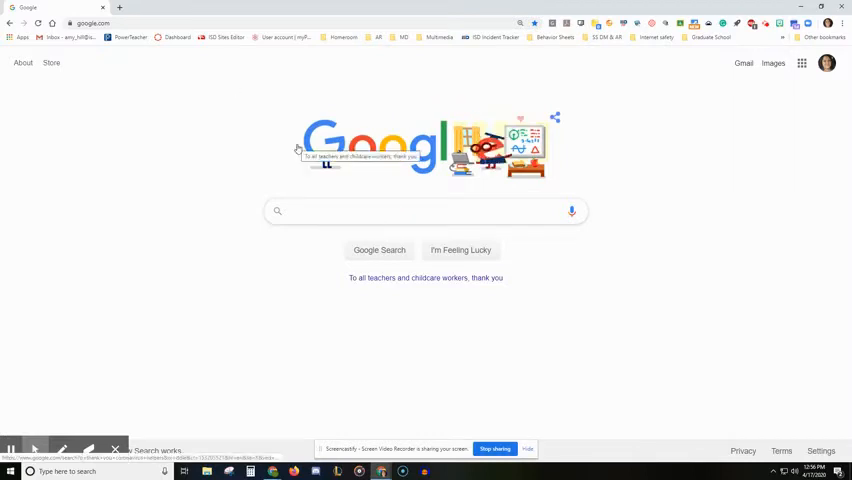
# Step: Search Google for 'canvas' to find canvas.instructure.com
pyautogui.write('canvas')
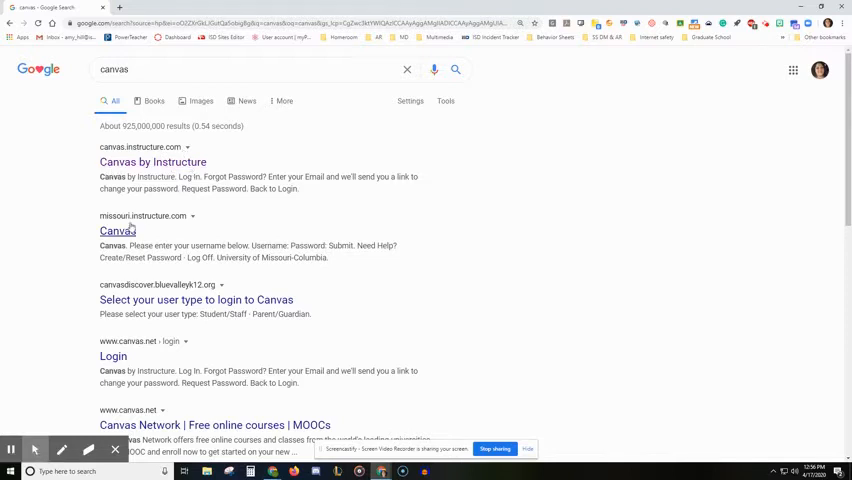
pyautogui.moveTo(117, 231)
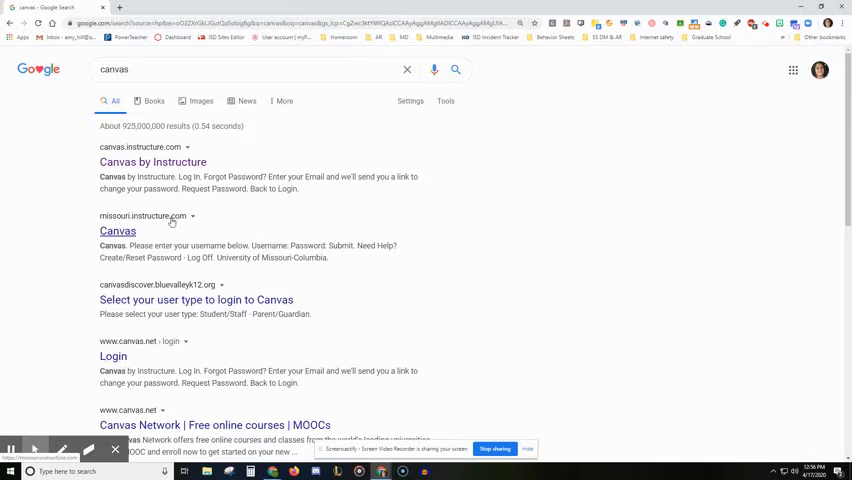
pyautogui.moveTo(188, 258)
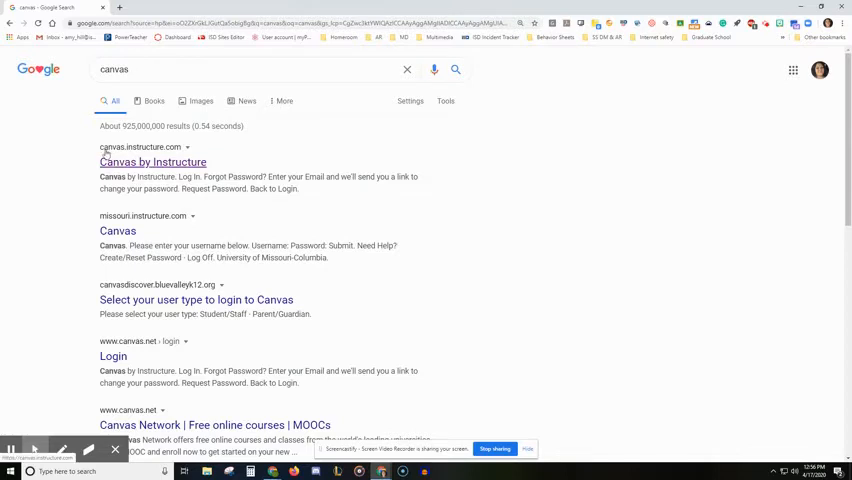
pyautogui.moveTo(167, 166)
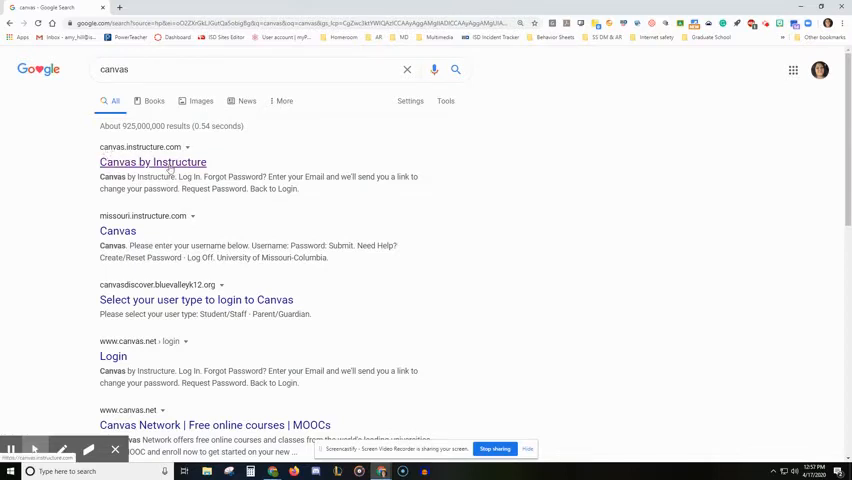
# Step: Open the Canvas by Instructure result and sign in with Google
pyautogui.click(152, 162)
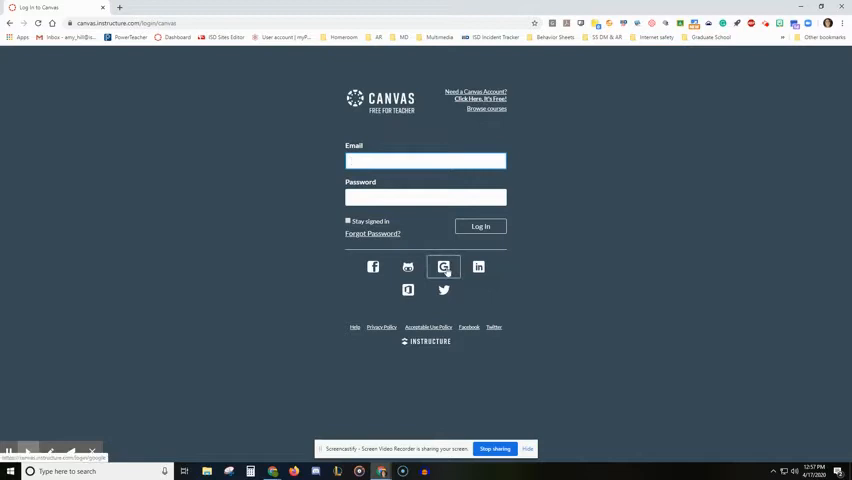
pyautogui.click(425, 160)
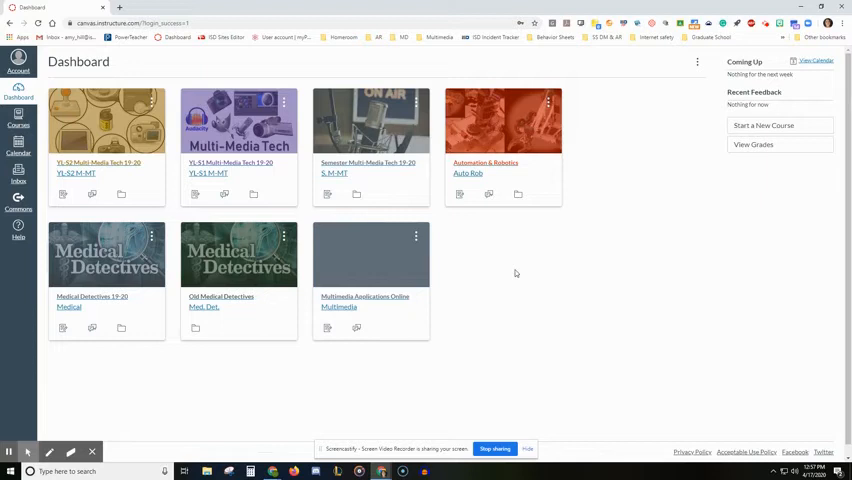
pyautogui.moveTo(544, 324)
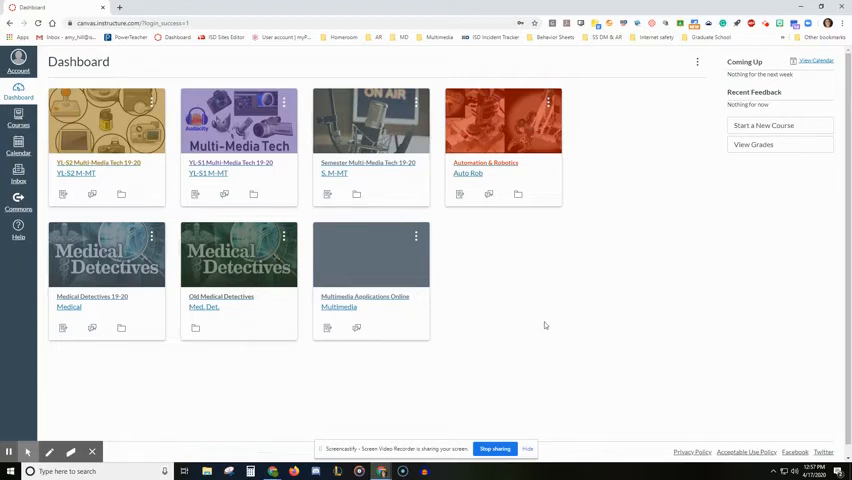
pyautogui.moveTo(497, 285)
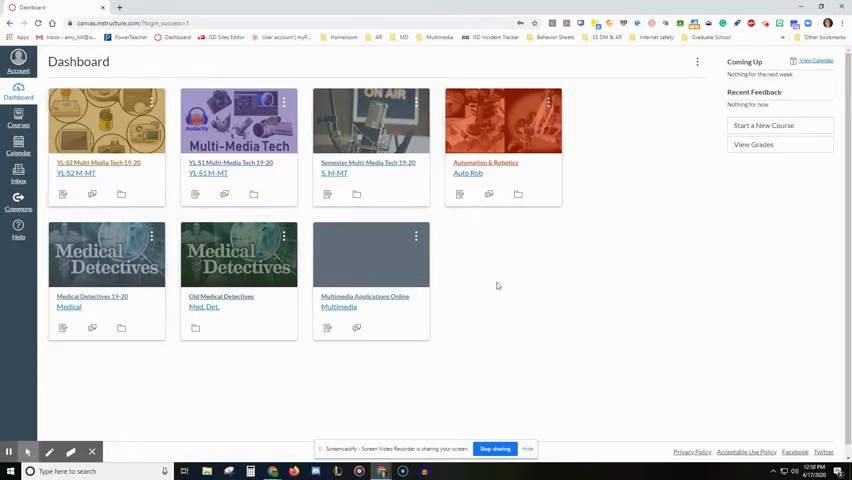
pyautogui.moveTo(459, 207)
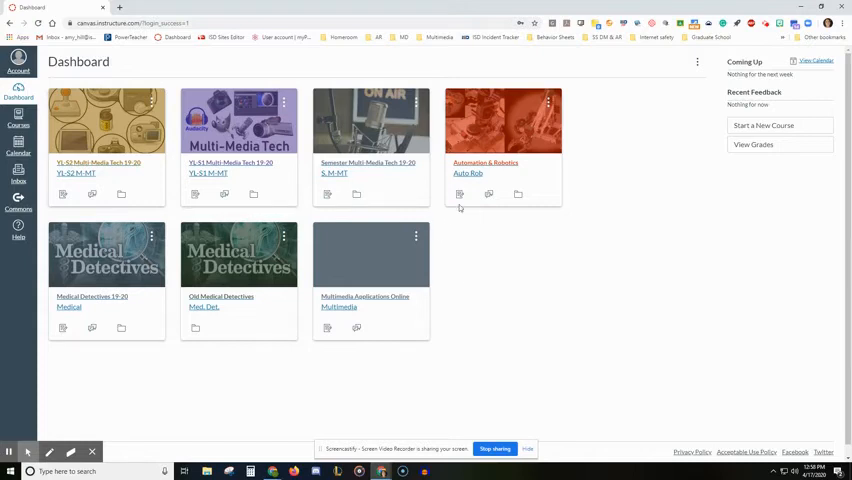
pyautogui.moveTo(497, 163)
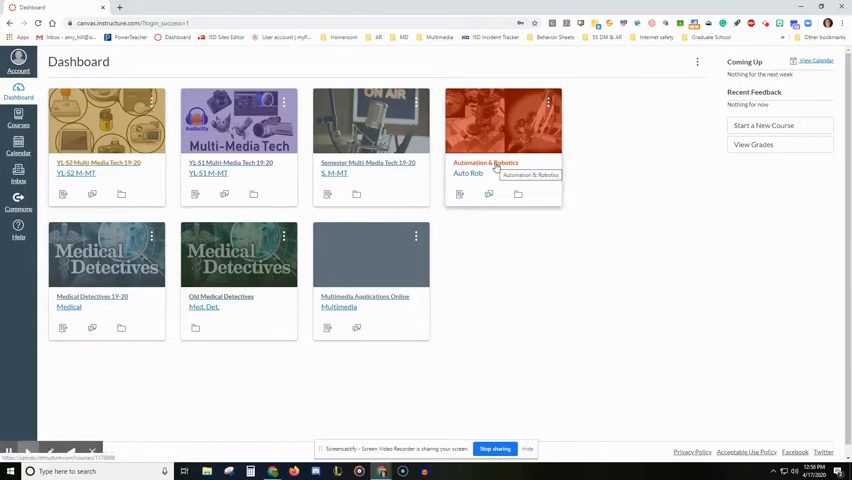
# Step: Open the Automation & Robotics course card and scroll through its modules
pyautogui.click(486, 163)
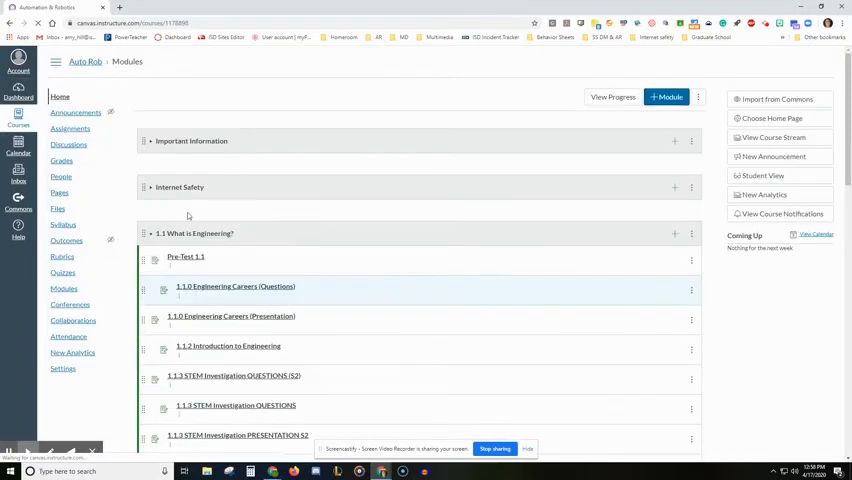
pyautogui.scroll(-3)
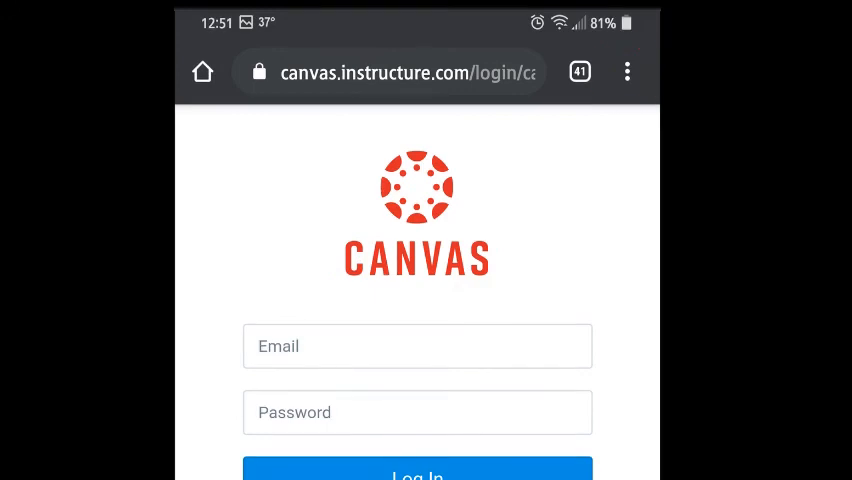
# Step: Bring up Chrome's options menu on the phone's Canvas login page
pyautogui.click(627, 70)
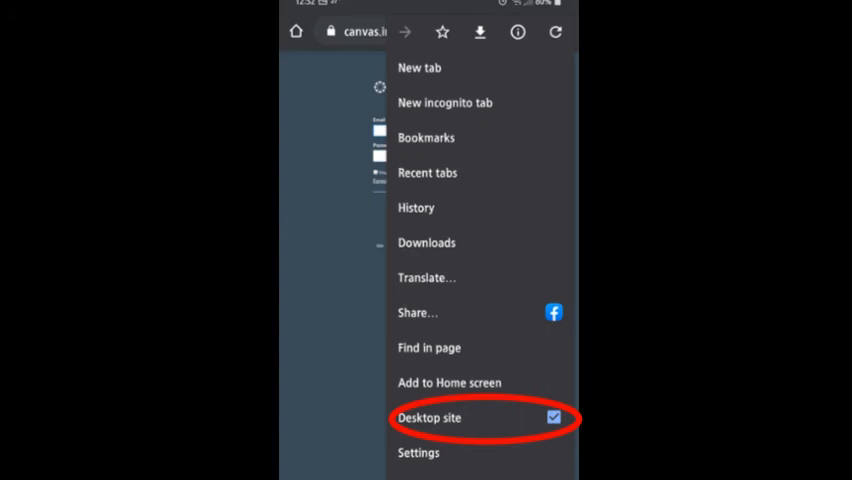
# Step: Turn on Desktop site in Chrome, then choose Google sign-in
pyautogui.click(435, 417)
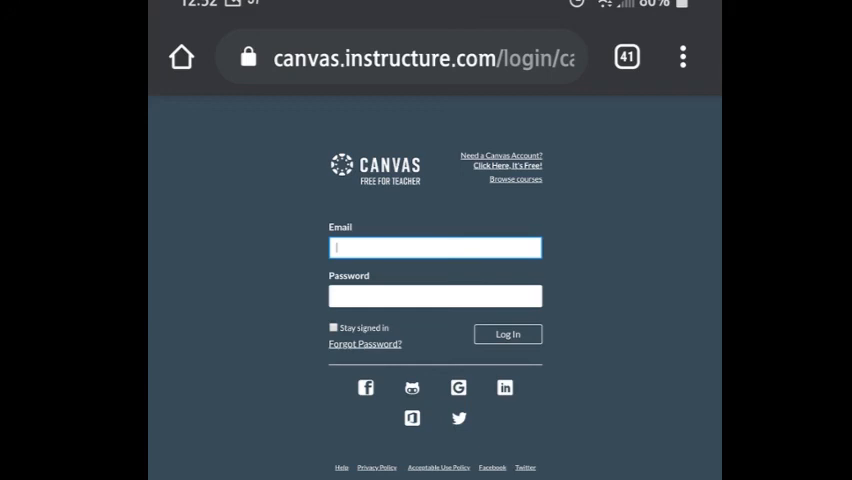
pyautogui.click(457, 387)
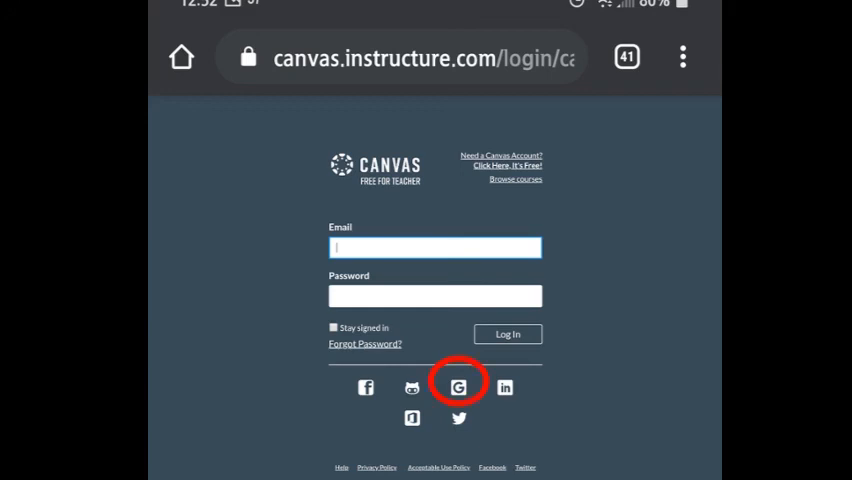